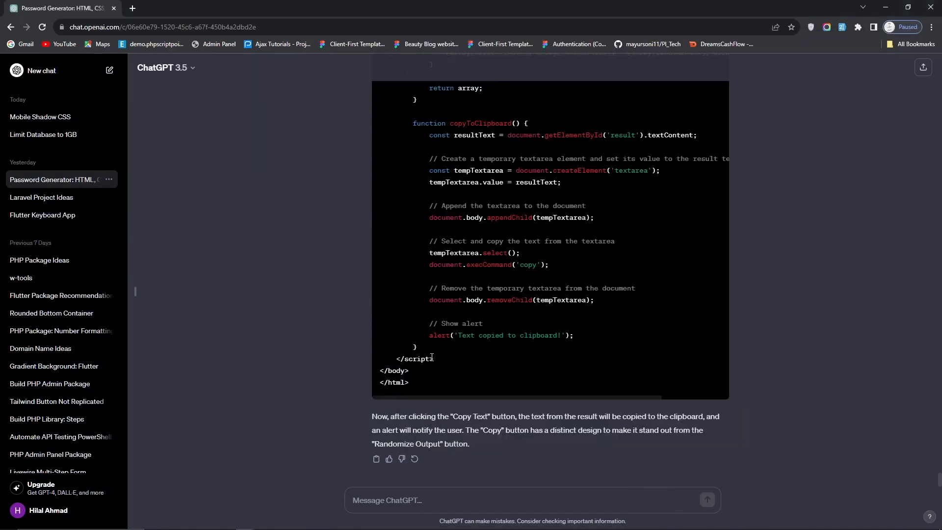
Step: Draft a ChatGPT request for a generator with letter-length, sequence-count and alphabet-choice inputs
left_click(460, 499)
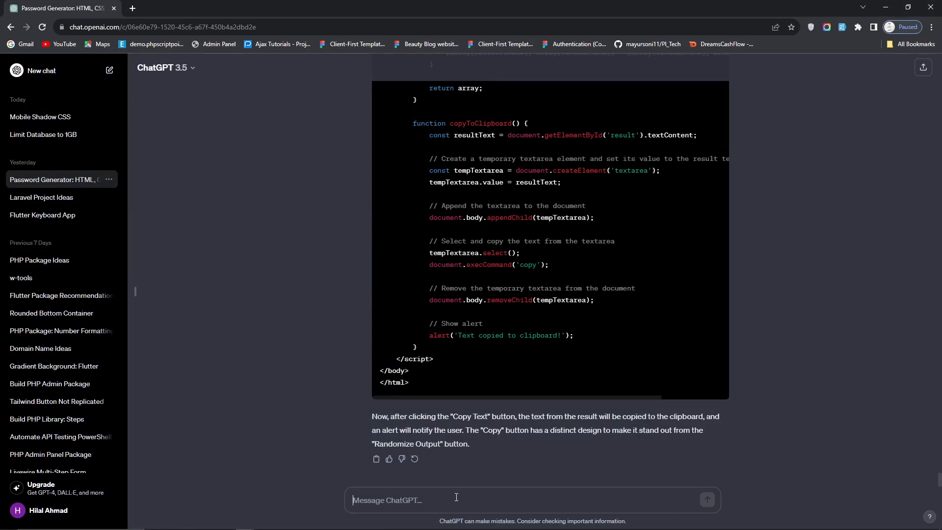
type("keep the design same")
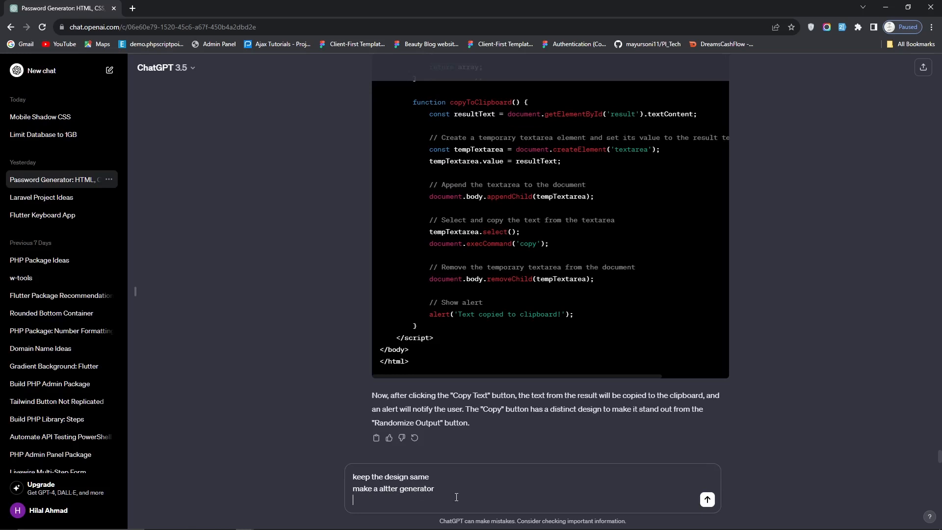
type("where")
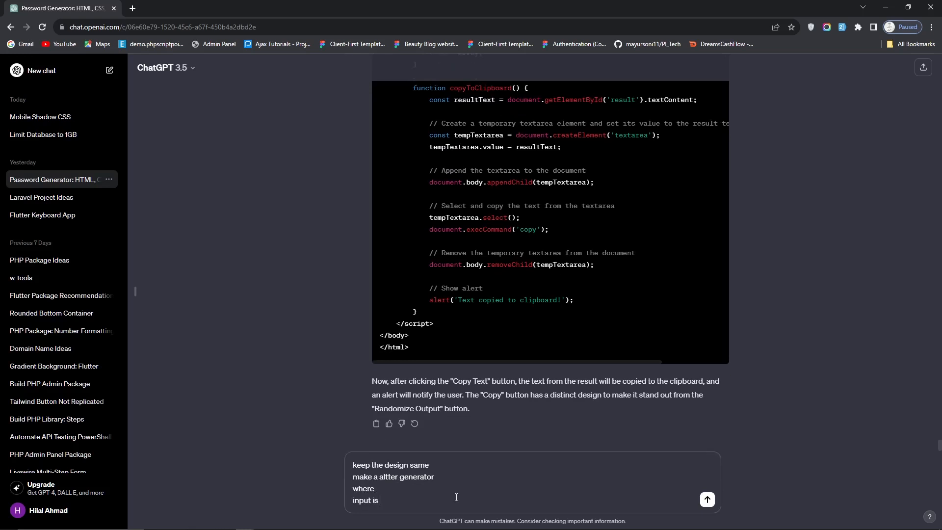
type("number per")
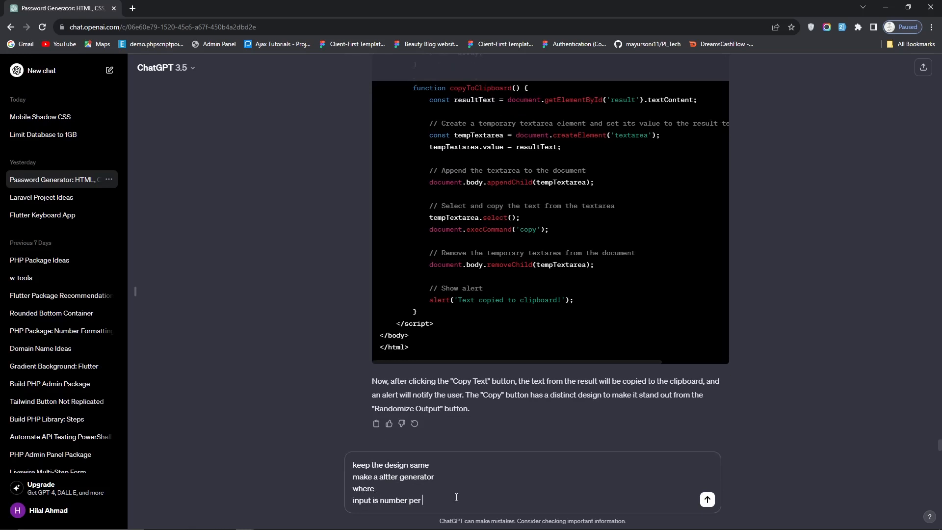
type("sequcnace")
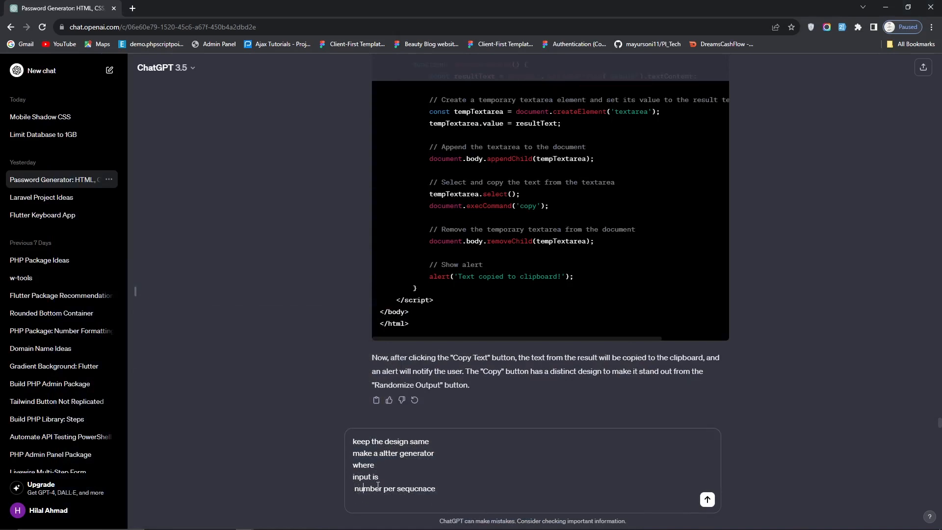
type("of latter")
type("number of per sequcnae")
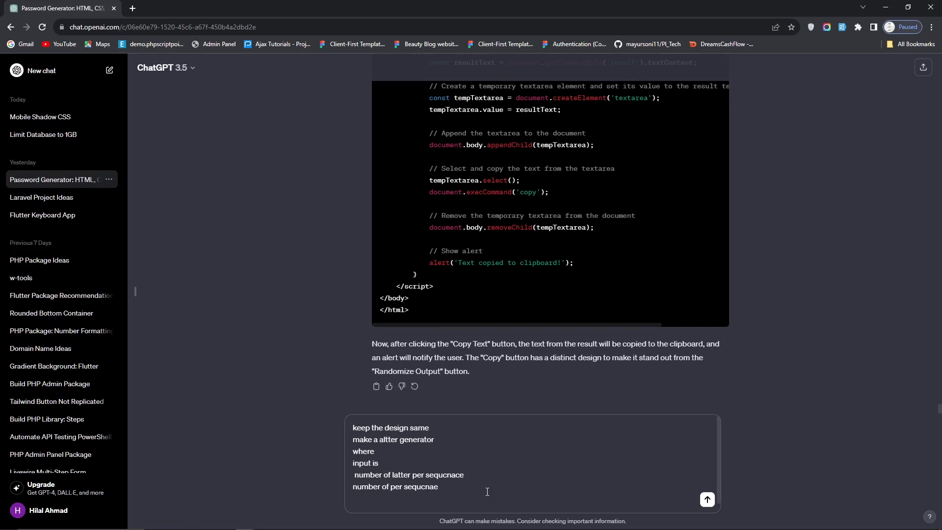
type("alphabet")
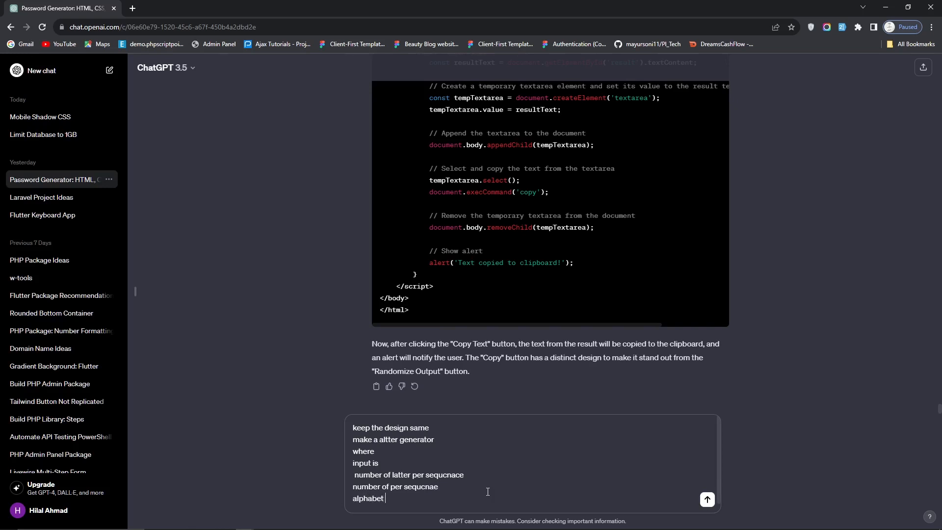
type("(chose the )")
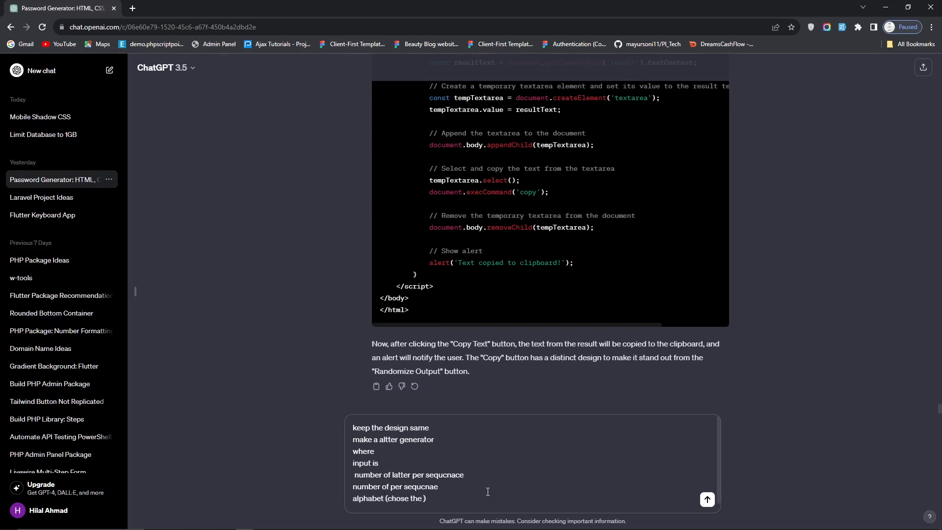
type("alphabet)")
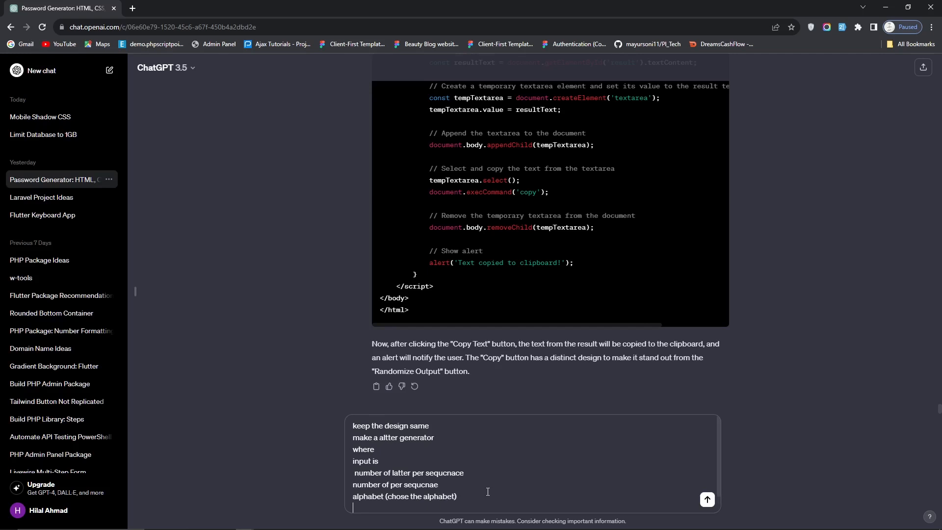
Step: Add lowercase/uppercase select box, words-per-line and copy button requests, send, and review the reply
type("make select")
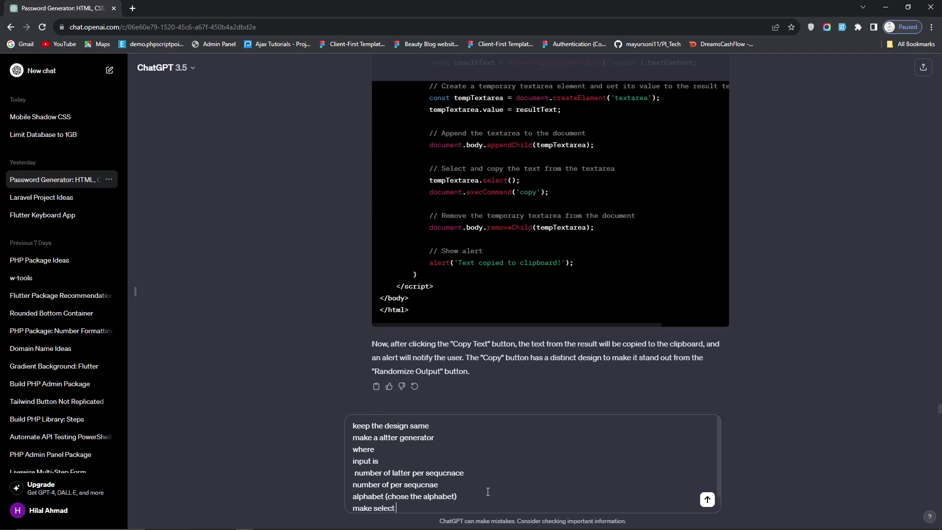
type("box where we select low")
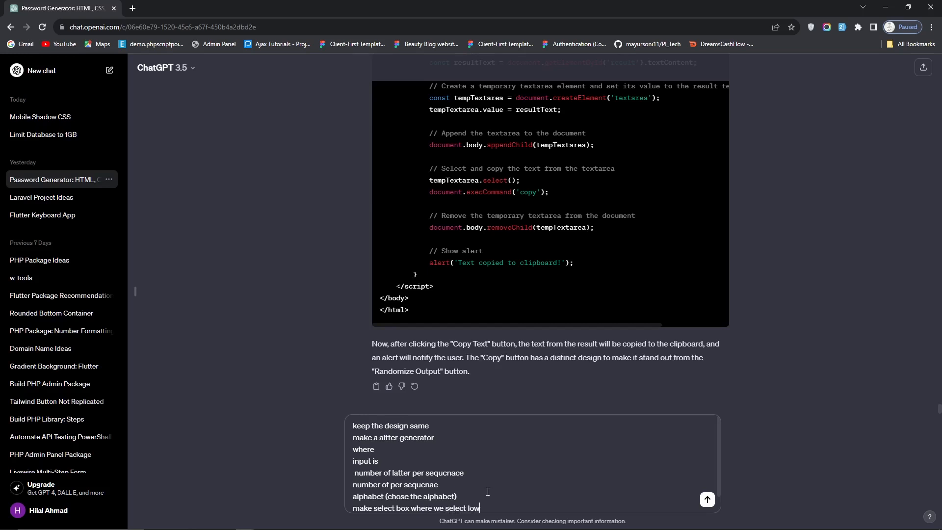
type("ercase and uppercase")
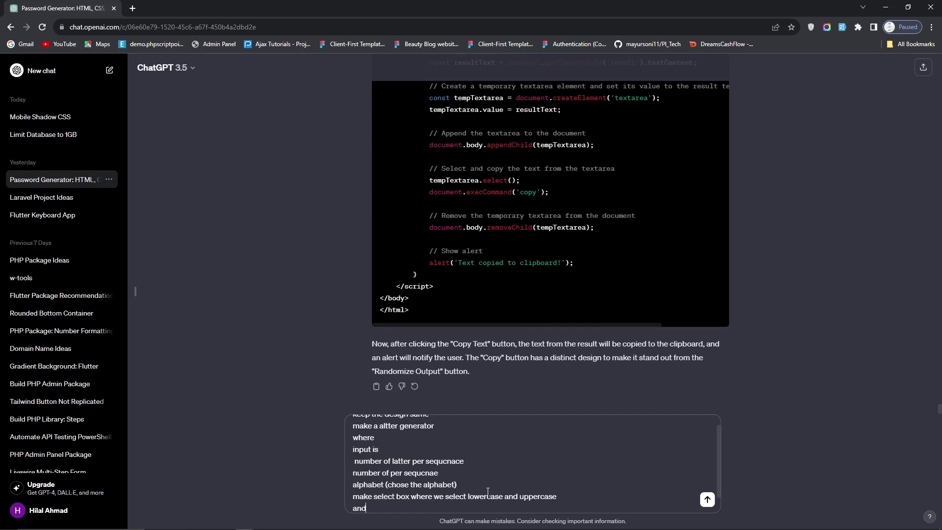
type("also add nume")
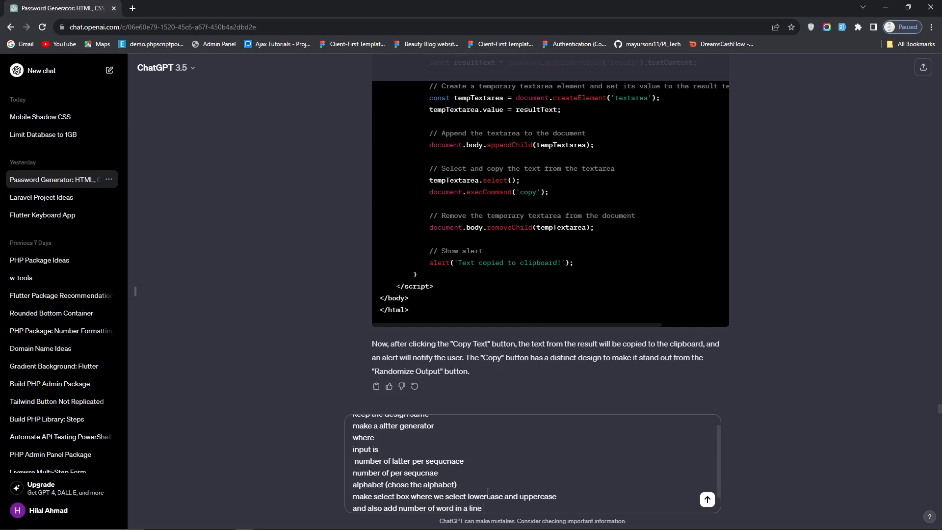
type("and add laso")
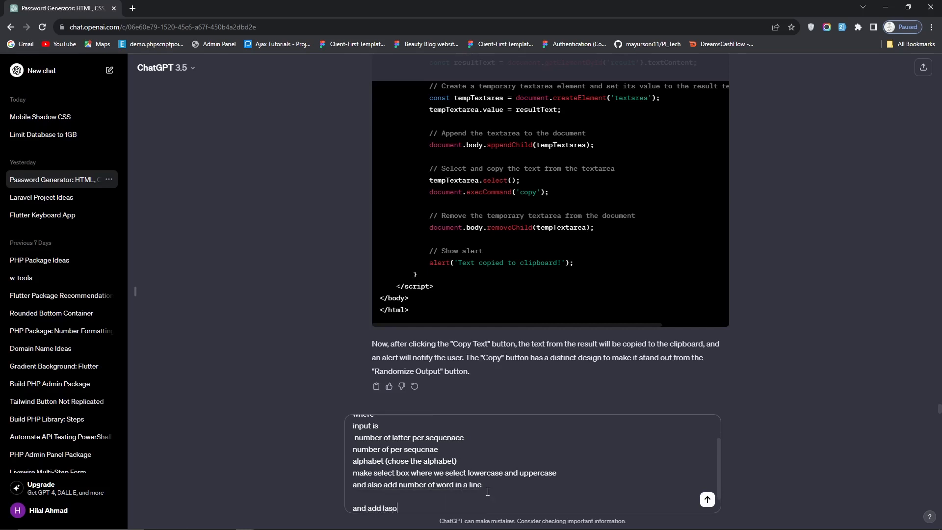
type("also copy button")
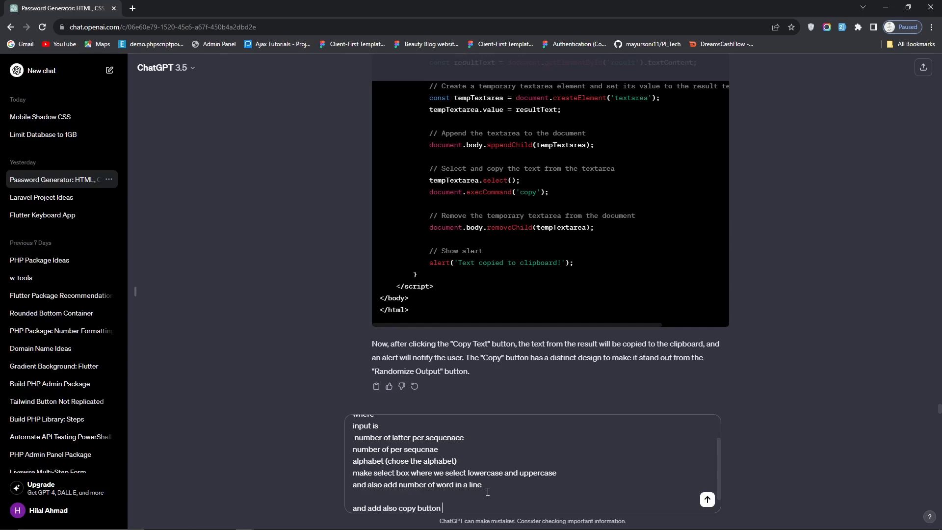
left_click(706, 498)
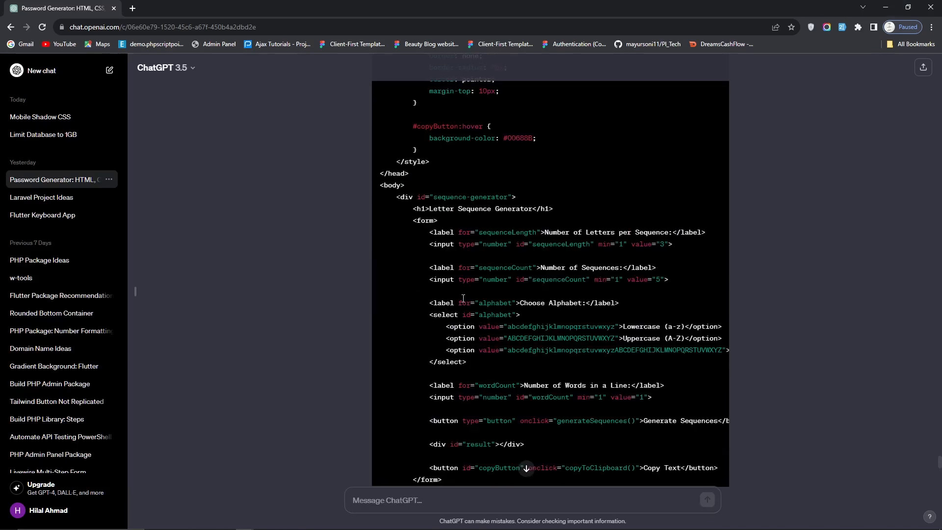
scroll("up", 3)
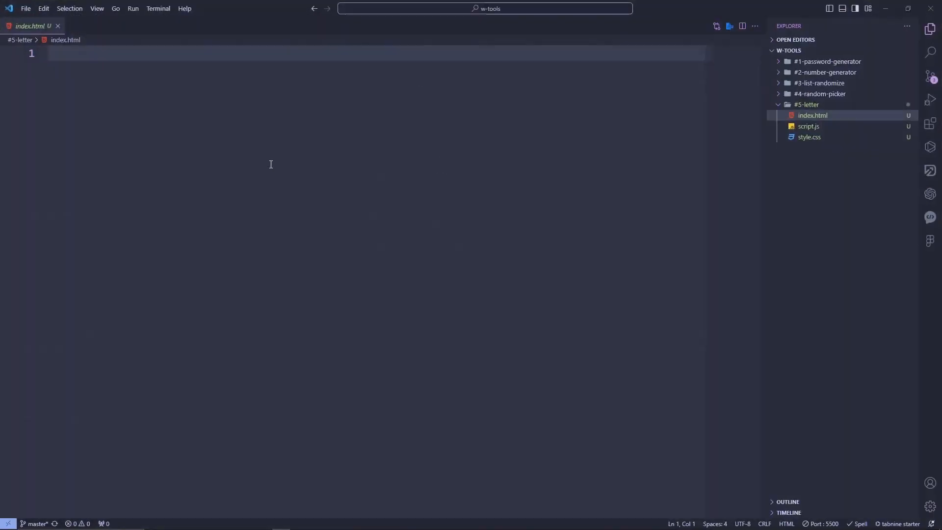
Step: Paste the generated code into #5-letter/index.html and launch it with Live Server
key("ctrl+a")
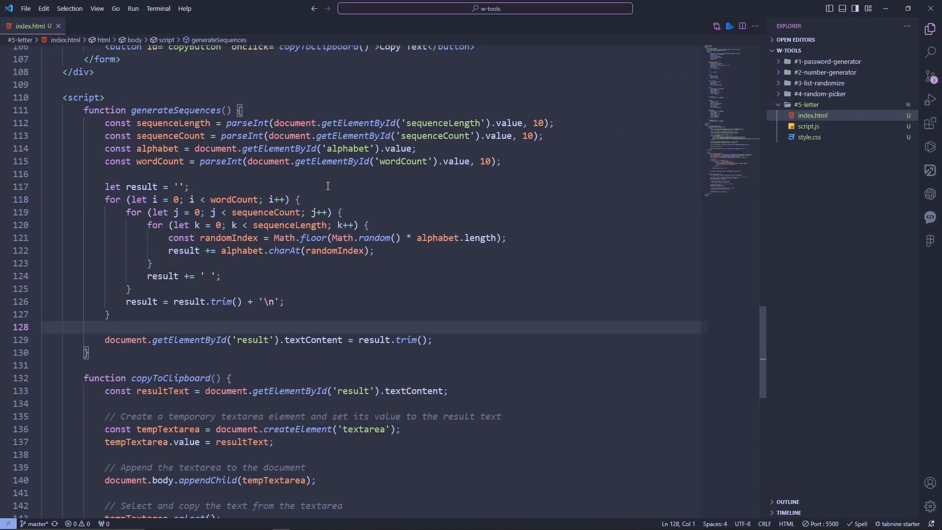
left_click(337, 237)
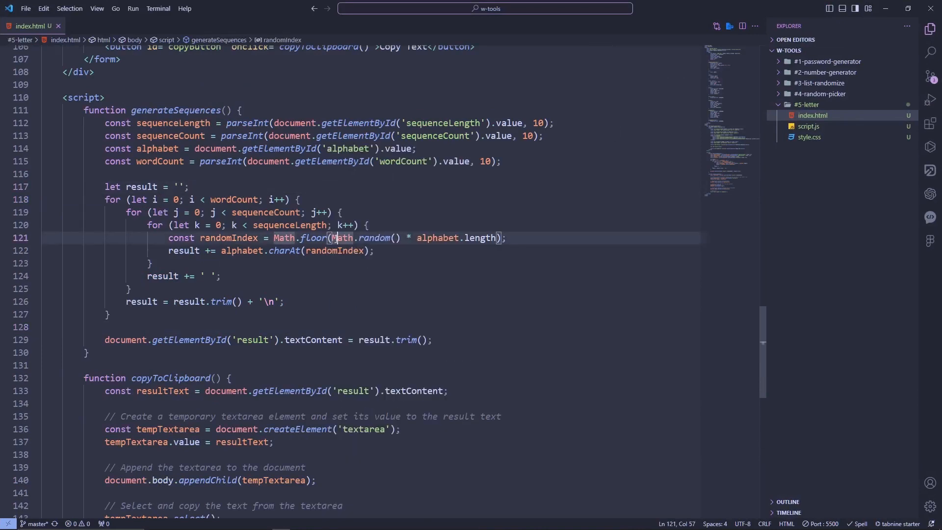
key("alt+tab")
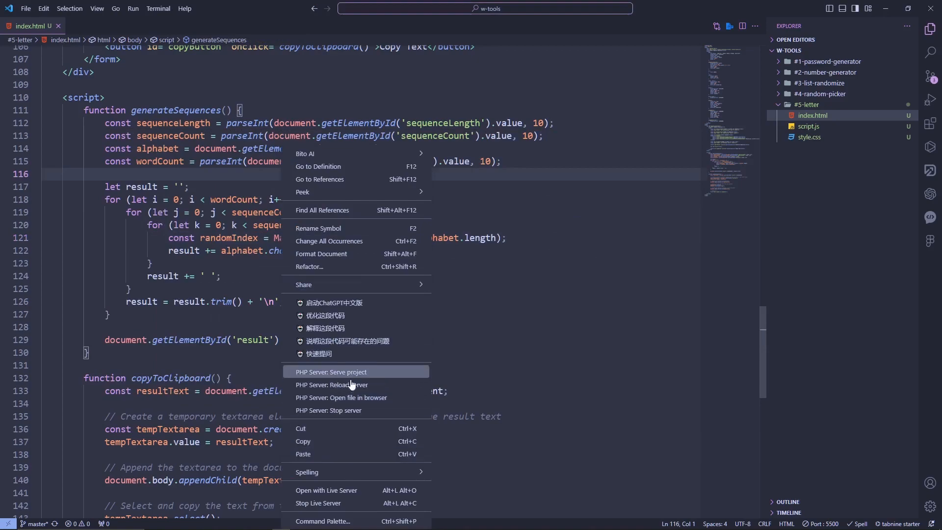
left_click(341, 397)
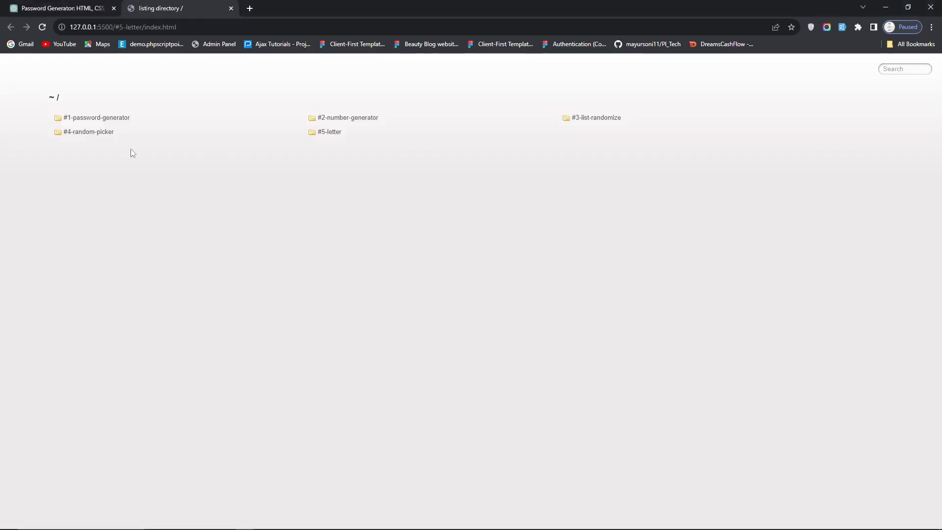
left_click(329, 132)
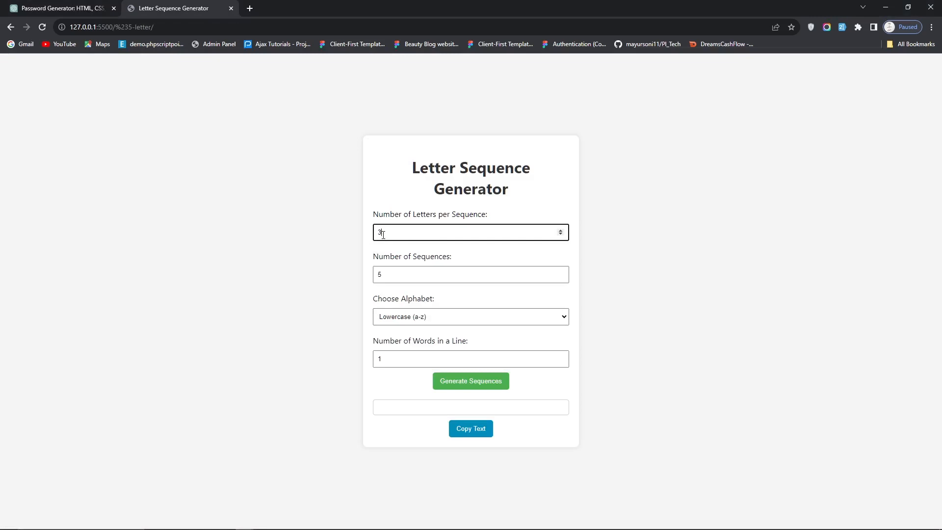
Step: Generate mixed-case sequences with 10 words per line, then again with 10 letters per sequence
left_click(470, 273)
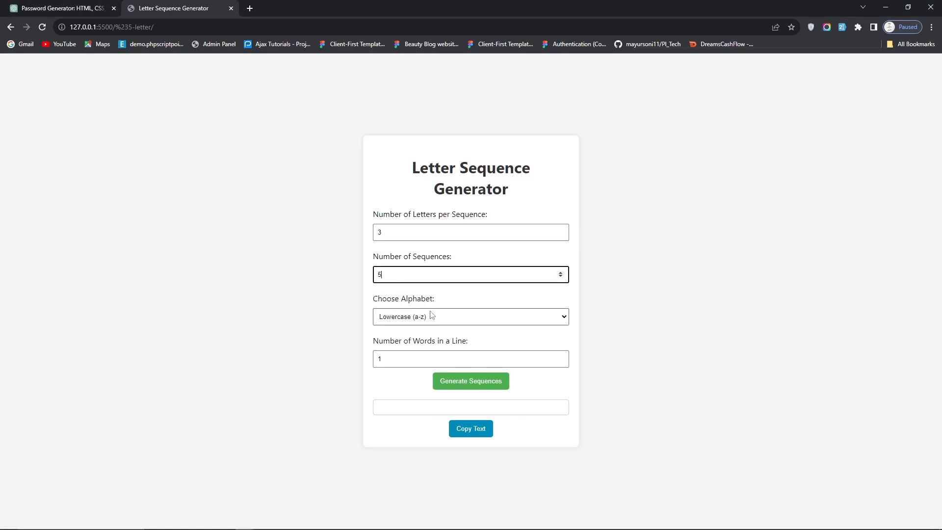
left_click(471, 316)
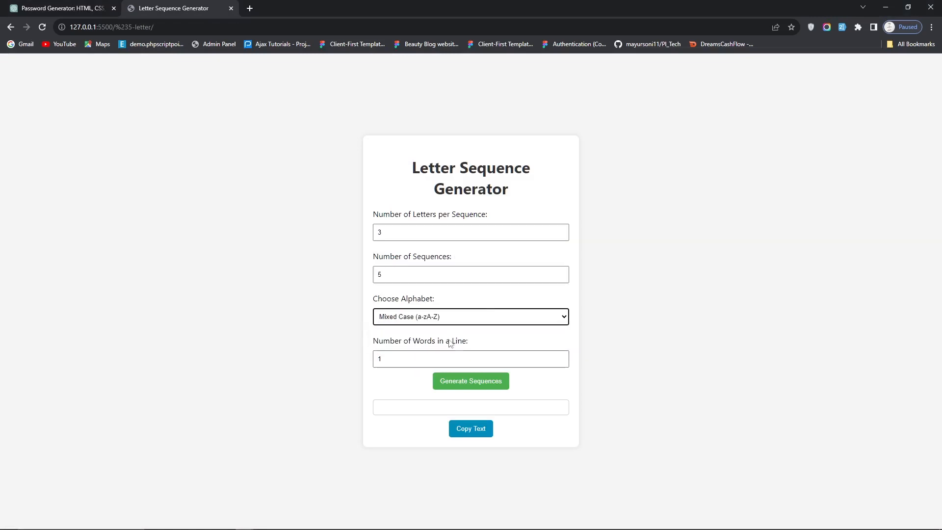
type("10")
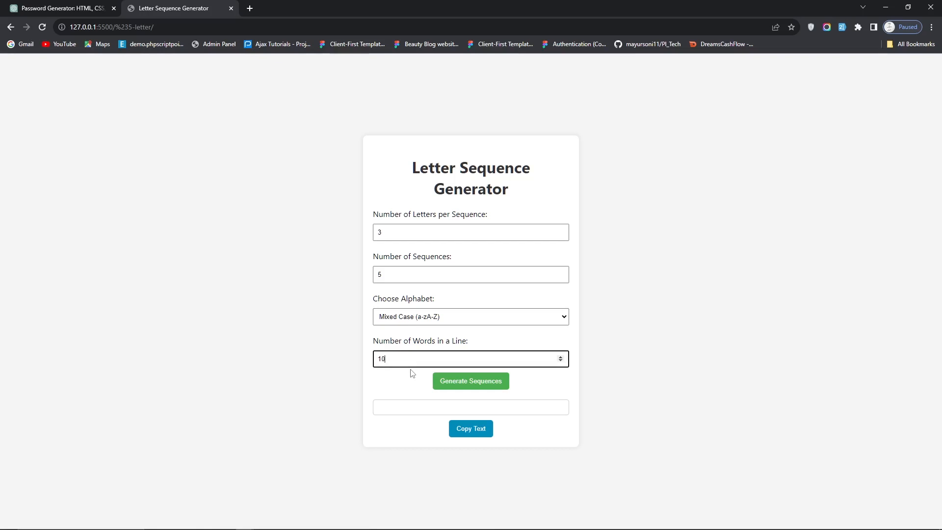
left_click(471, 380)
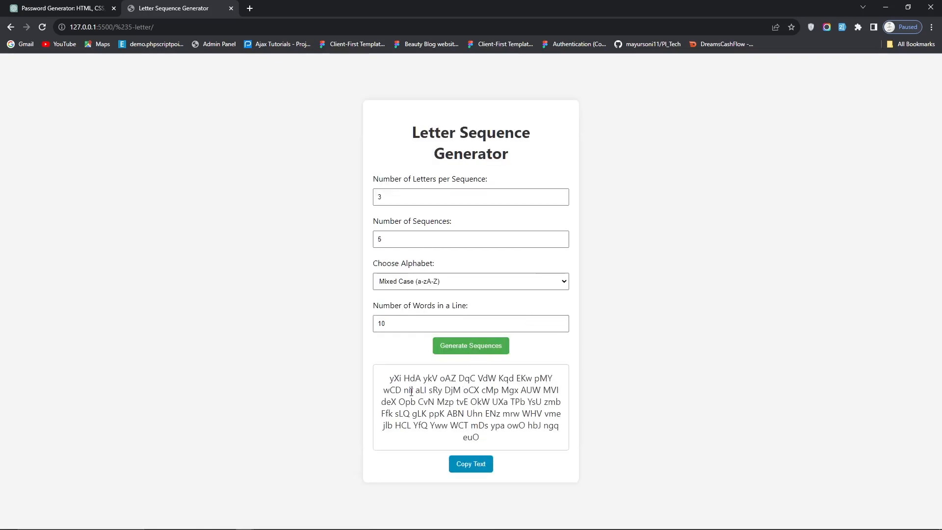
left_click(470, 196)
type("10")
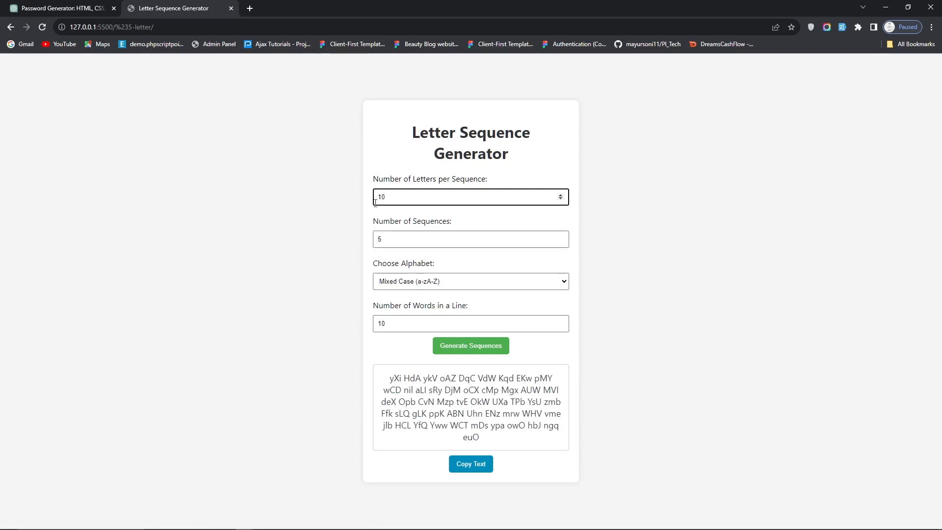
left_click(470, 345)
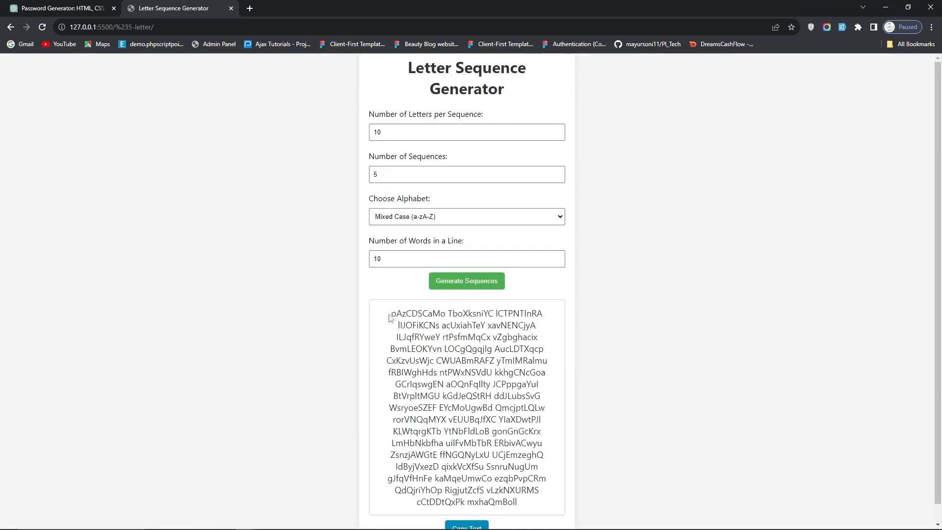
double_click(519, 313)
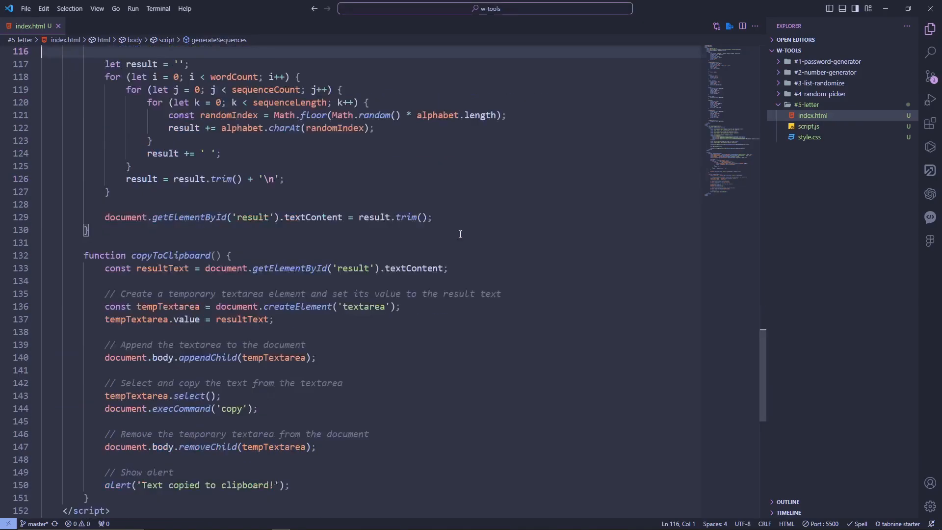
Step: Replace the '\n' line ending in generateSequences with '<br />'
scroll("up", 3)
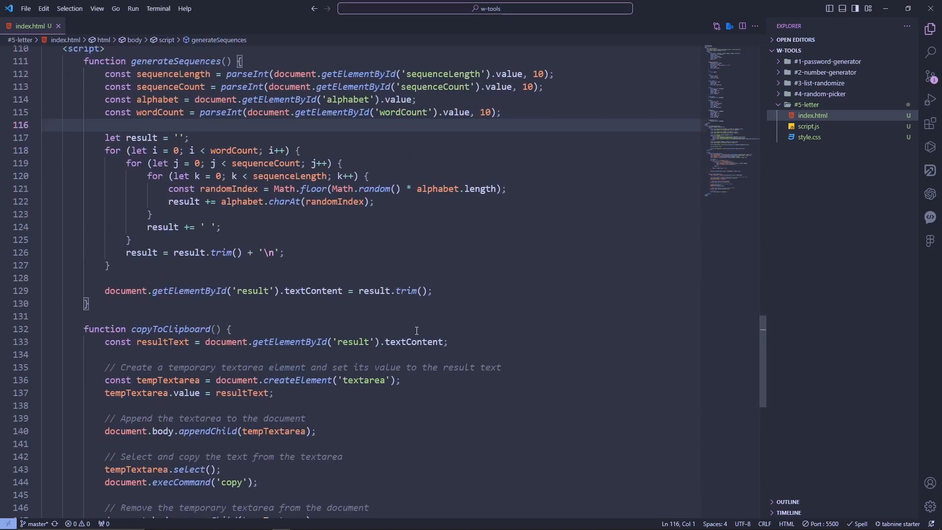
scroll("down", 3)
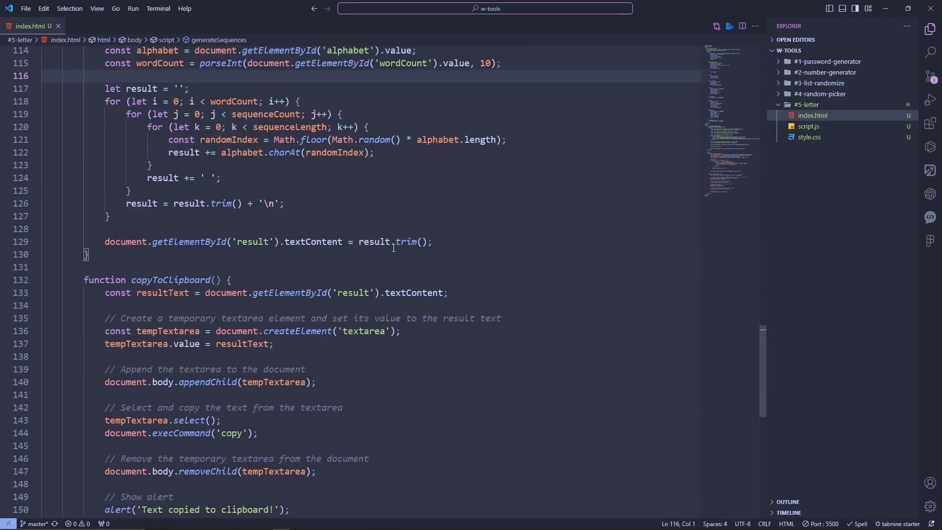
left_click(275, 203)
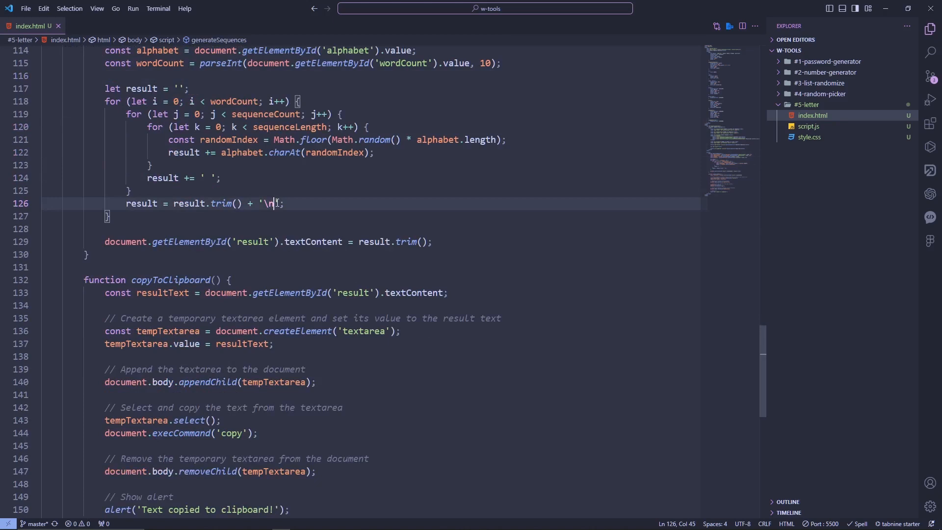
type("<br")
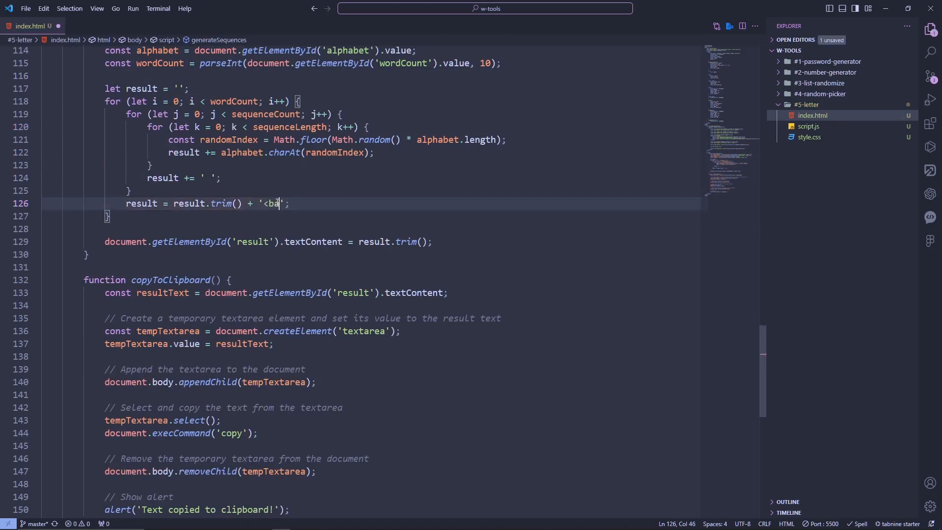
type("/>")
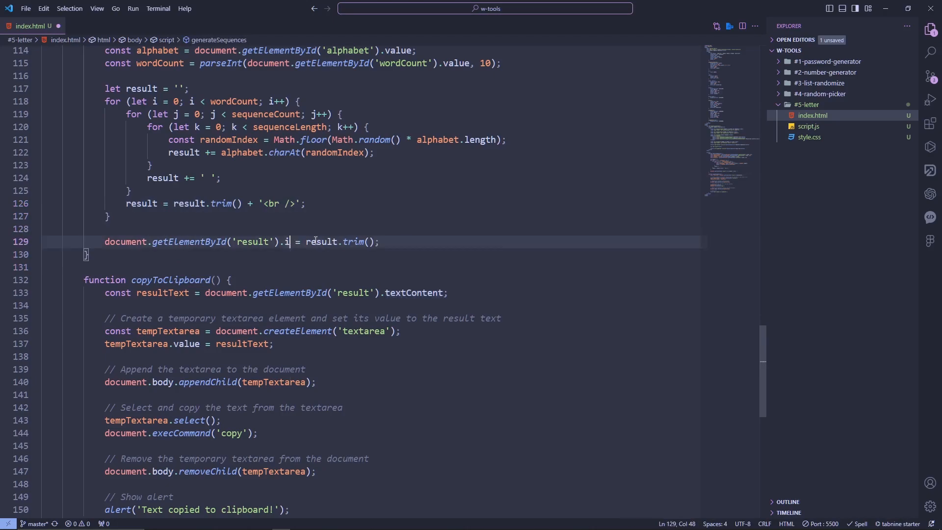
left_click(176, 8)
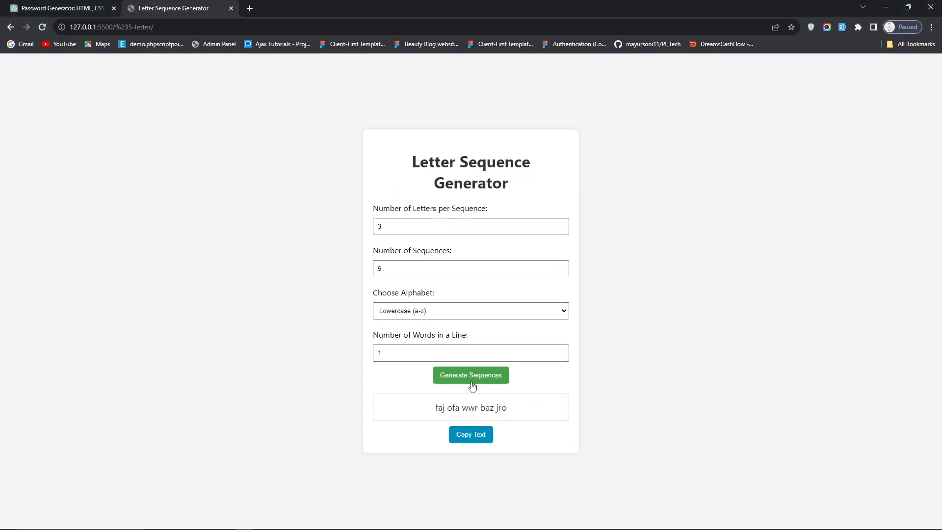
Step: Generate six-letter uppercase sequences with 4 words per line and copy them to the clipboard
left_click(470, 268)
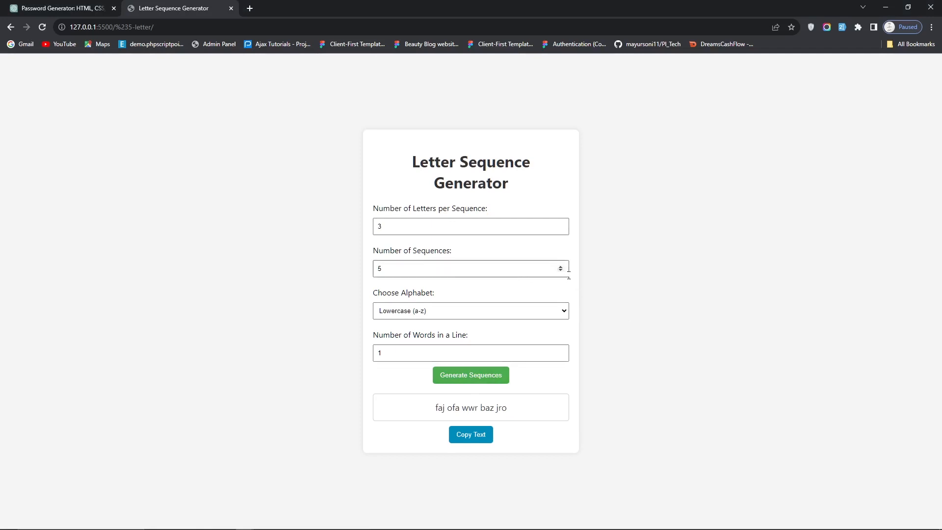
left_click(470, 310)
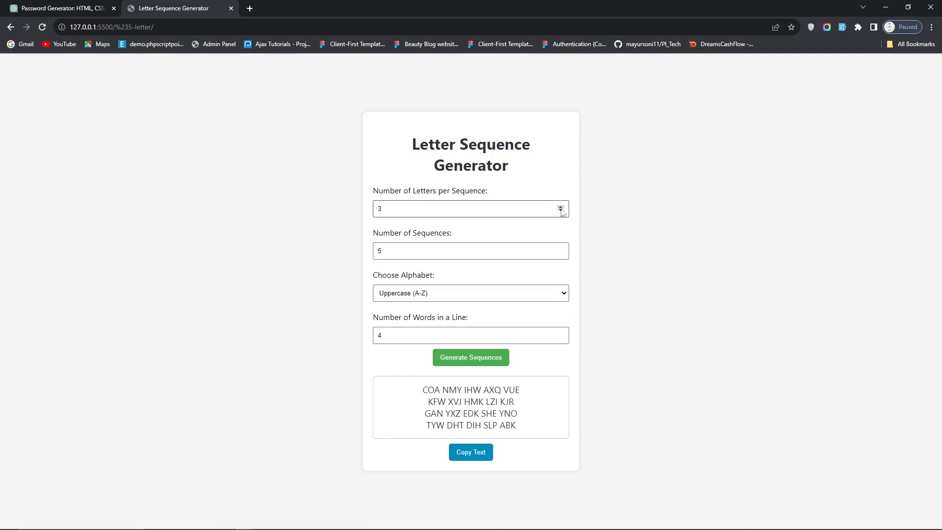
left_click(470, 358)
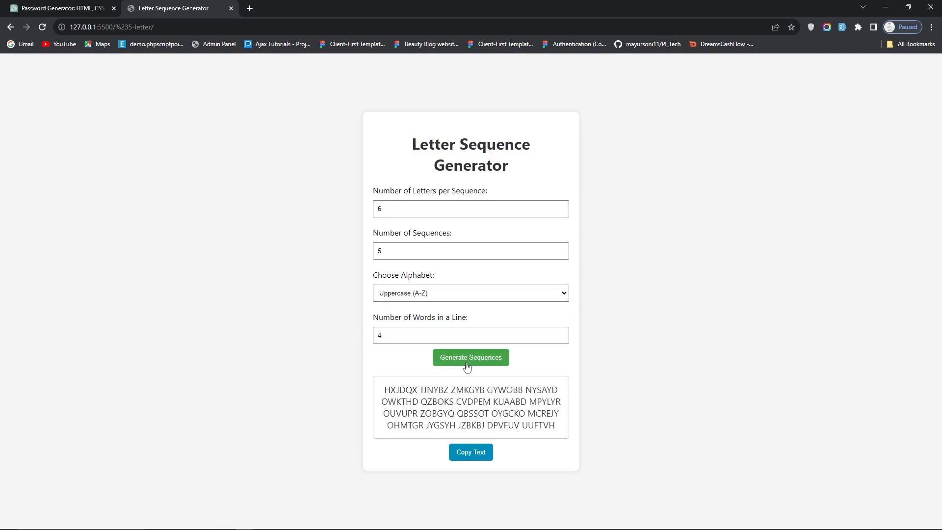
left_click(470, 356)
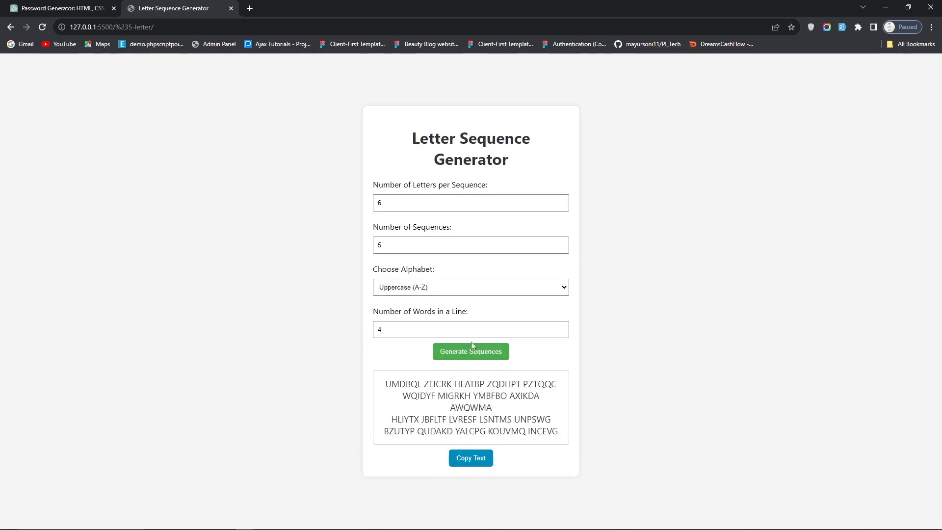
left_click(470, 457)
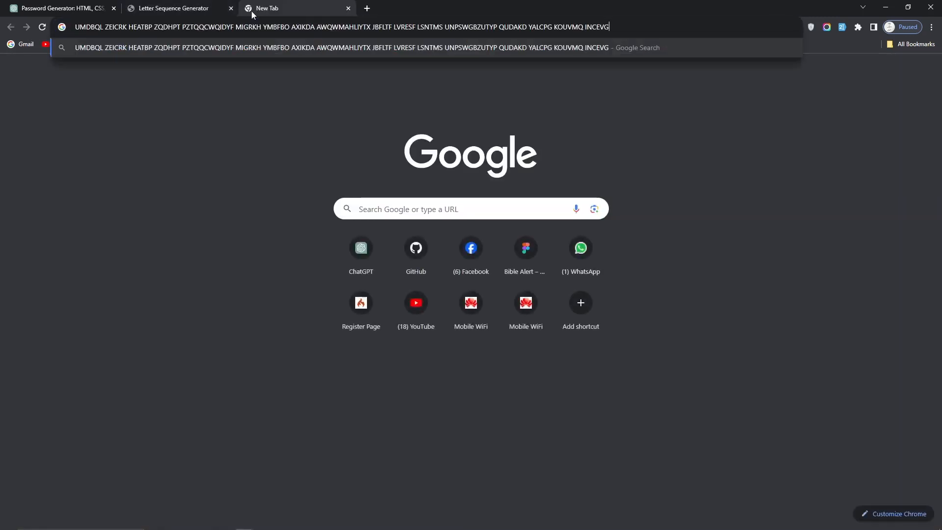
Step: Back on the generator page, generate mixed-case sequences, then reselect the uppercase alphabet
left_click(174, 8)
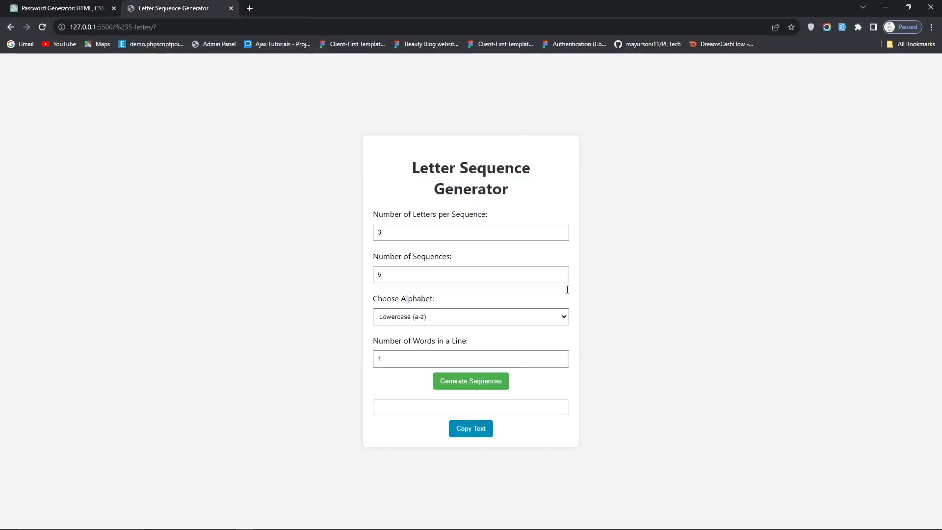
mouse_move(563, 292)
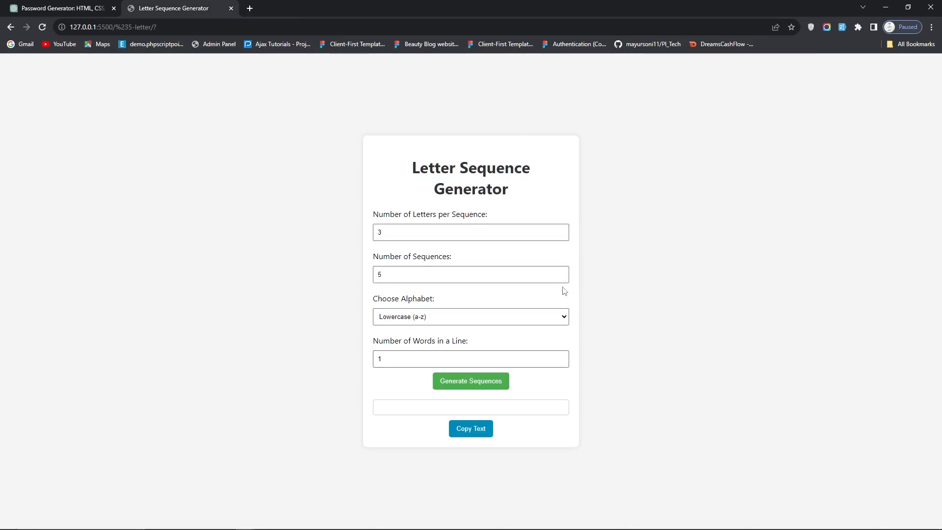
left_click(470, 316)
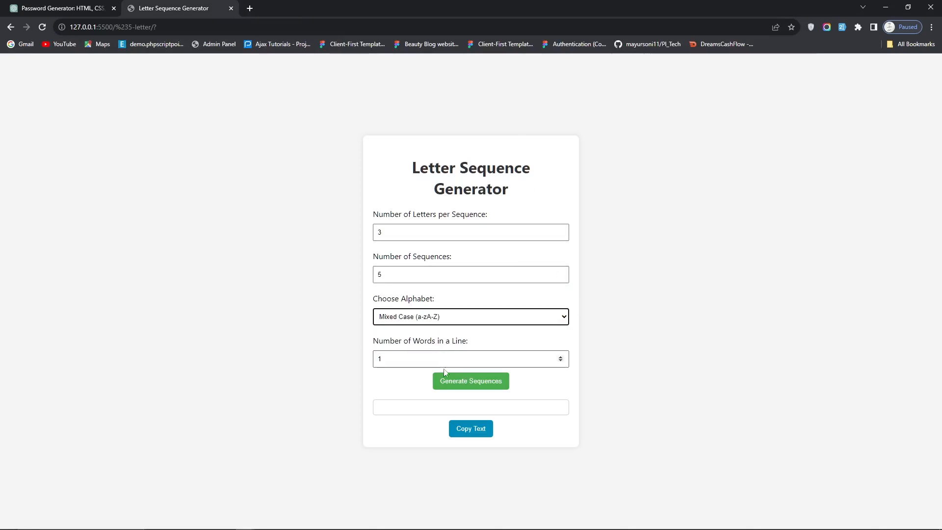
left_click(470, 381)
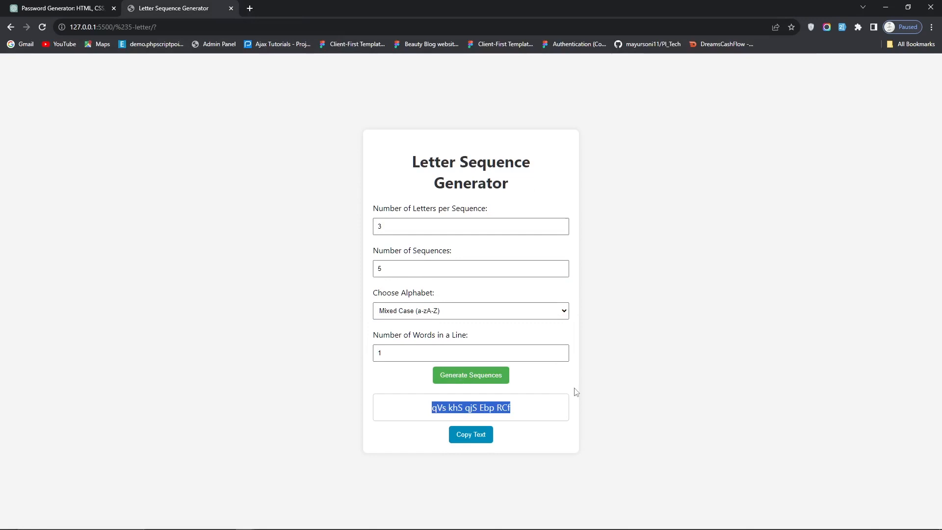
left_click(471, 310)
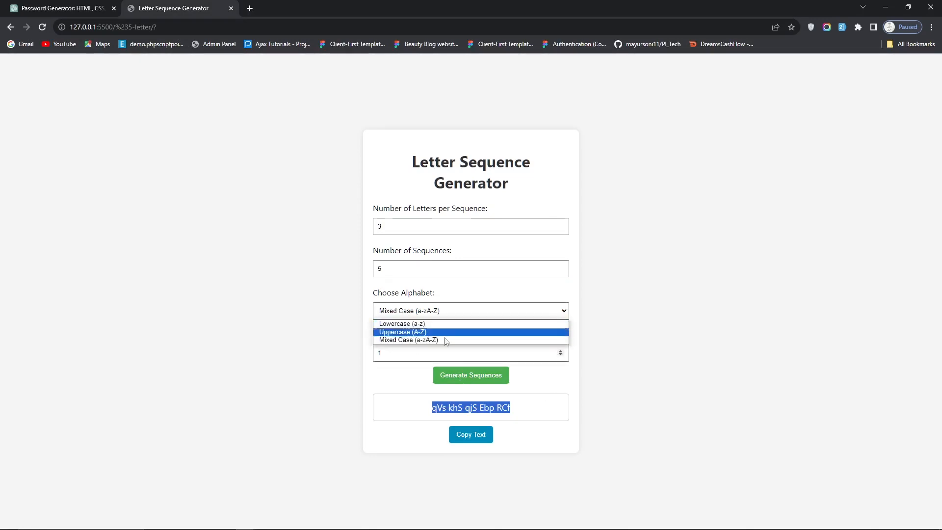
left_click(409, 340)
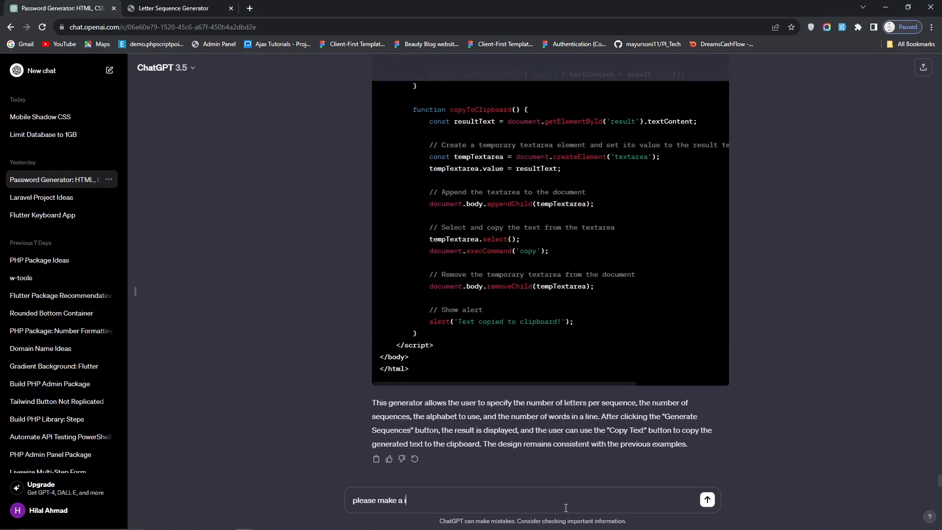
Step: Request an alphabet input where users add or customize letters, then review ChatGPT's updated code
type("nput for a")
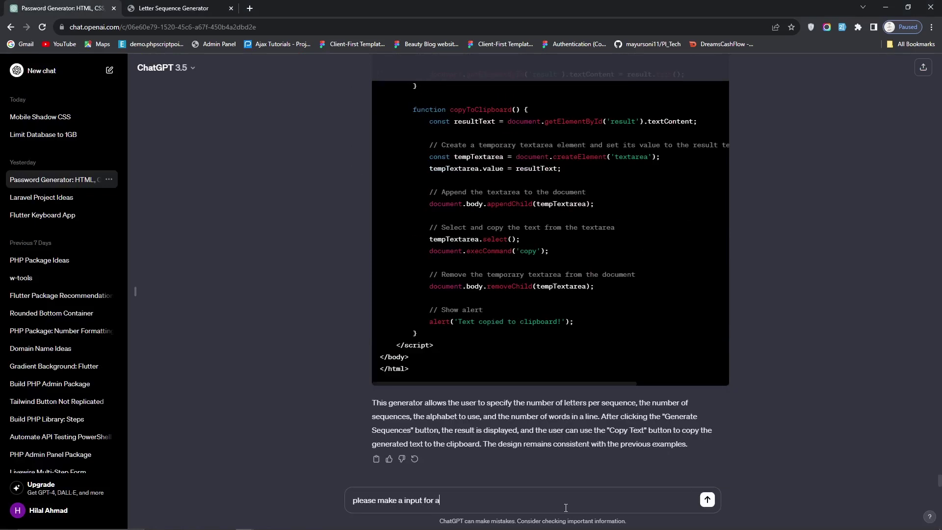
type("phet where usw")
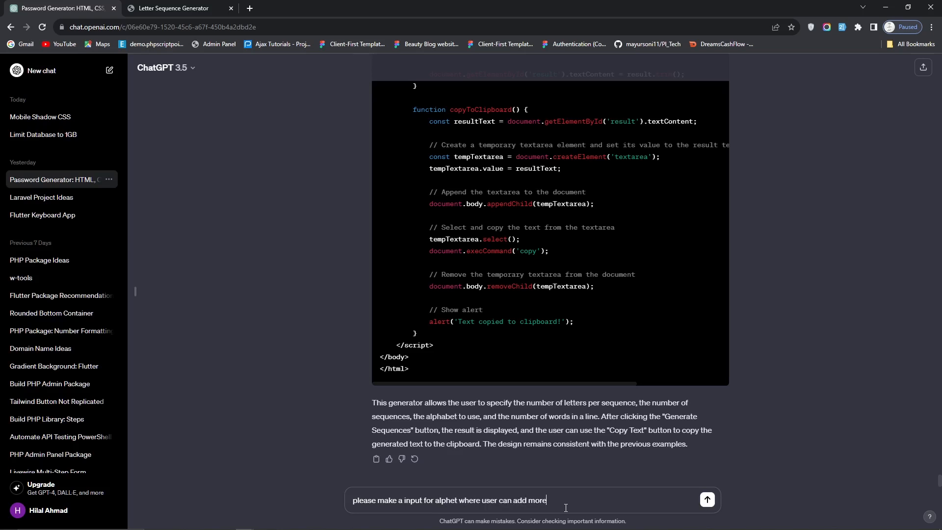
type("or customiz")
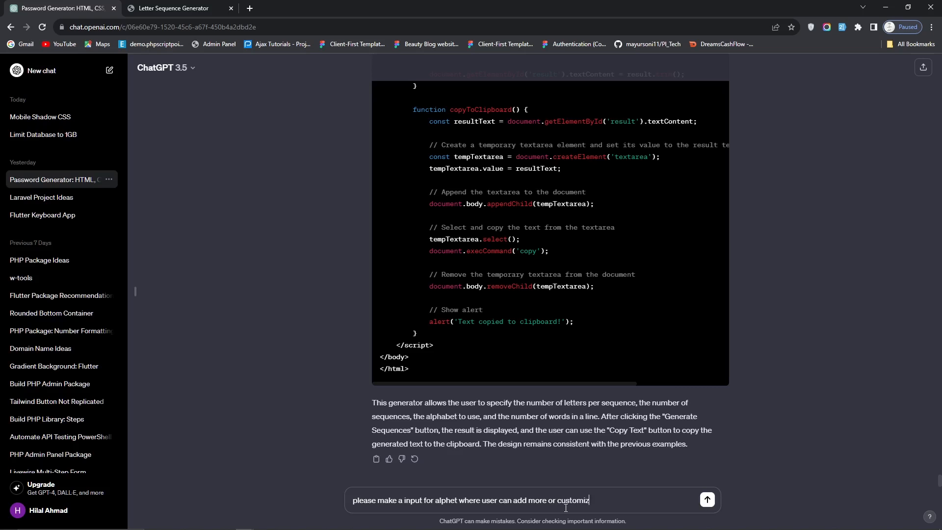
type("e the provi")
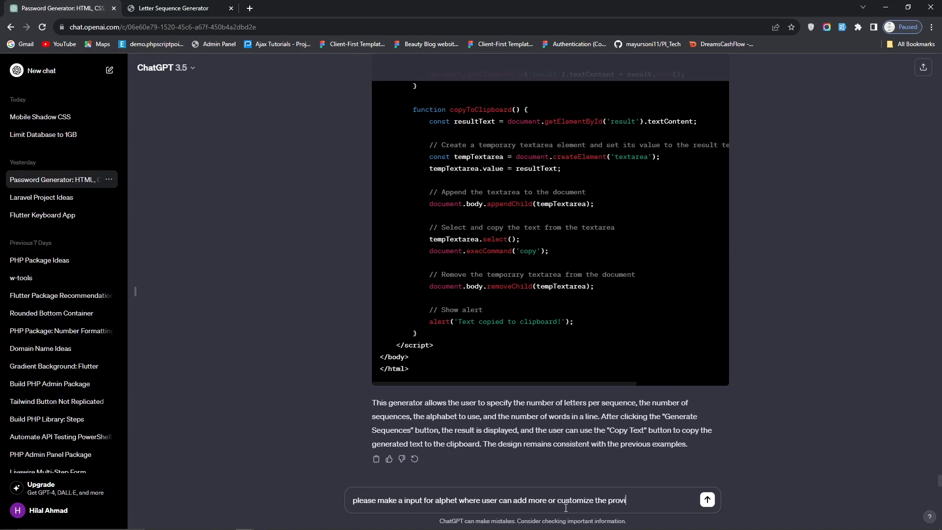
left_click(706, 499)
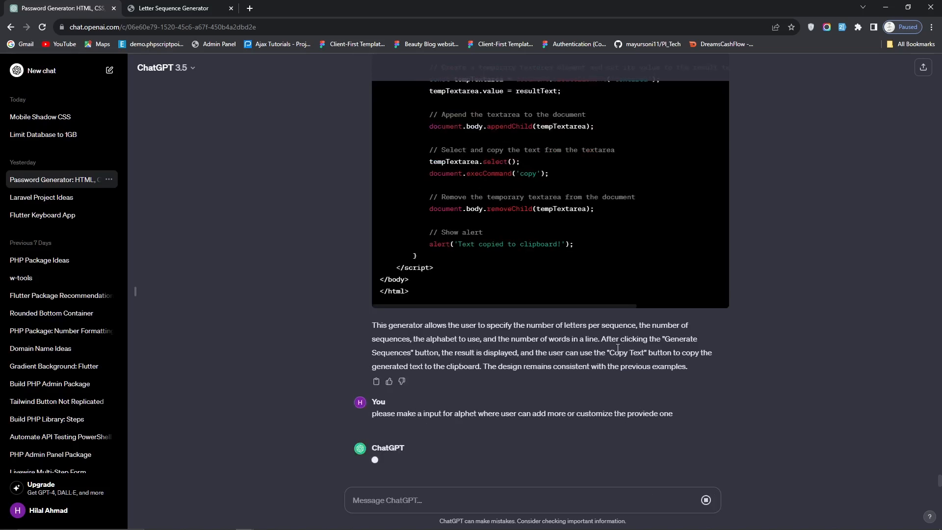
scroll("down", 3)
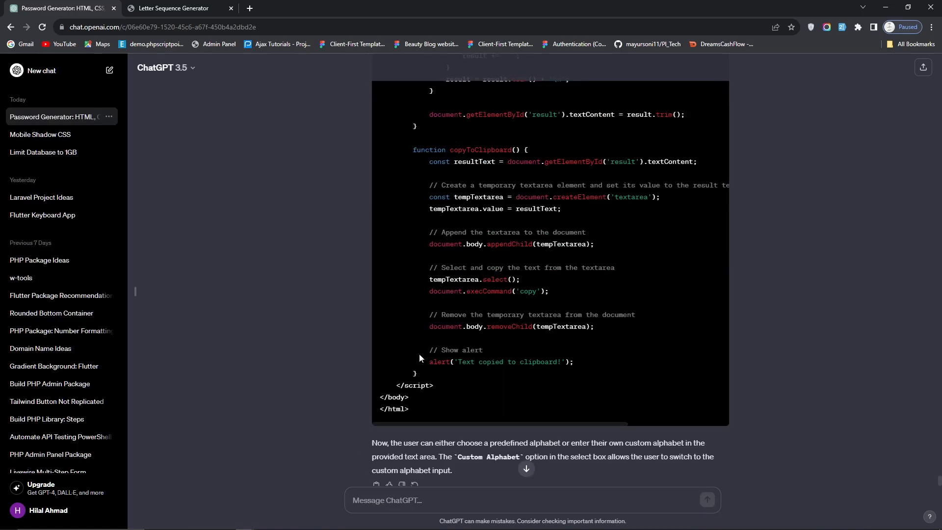
scroll("up", 3)
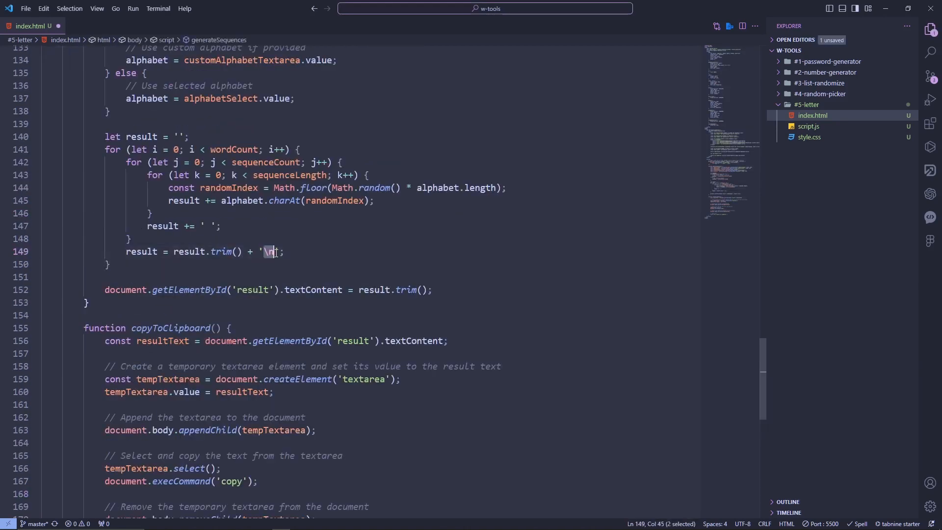
type("<br>")
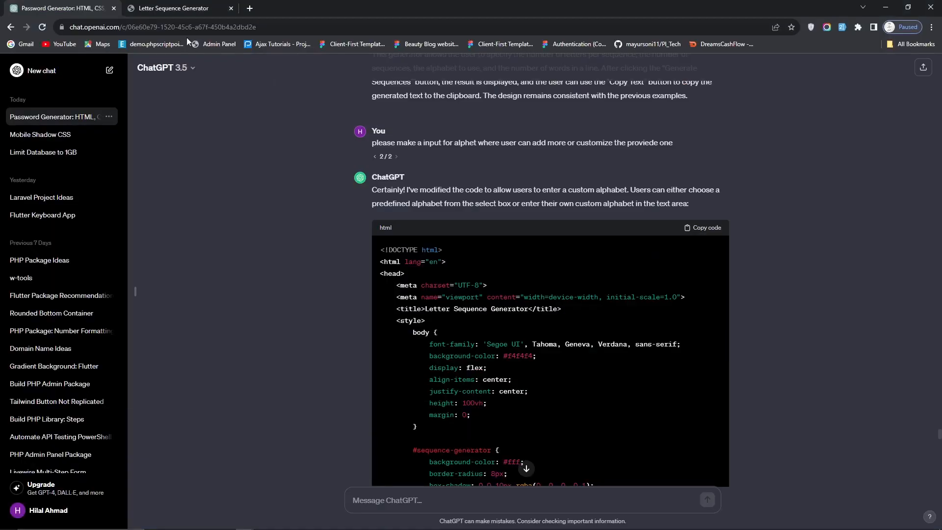
left_click(174, 8)
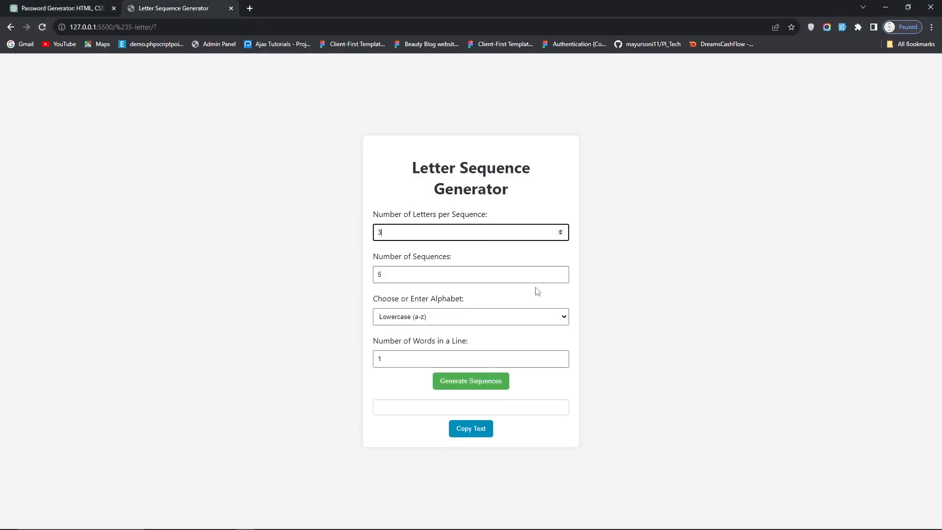
Step: Generate sequences from a typed Custom Alphabet, then try Mixed Case
left_click(470, 316)
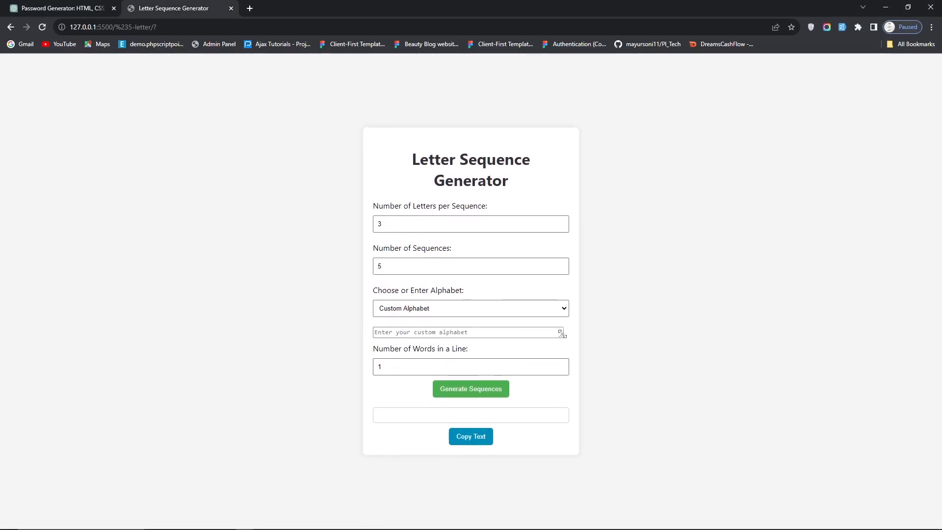
left_click(471, 388)
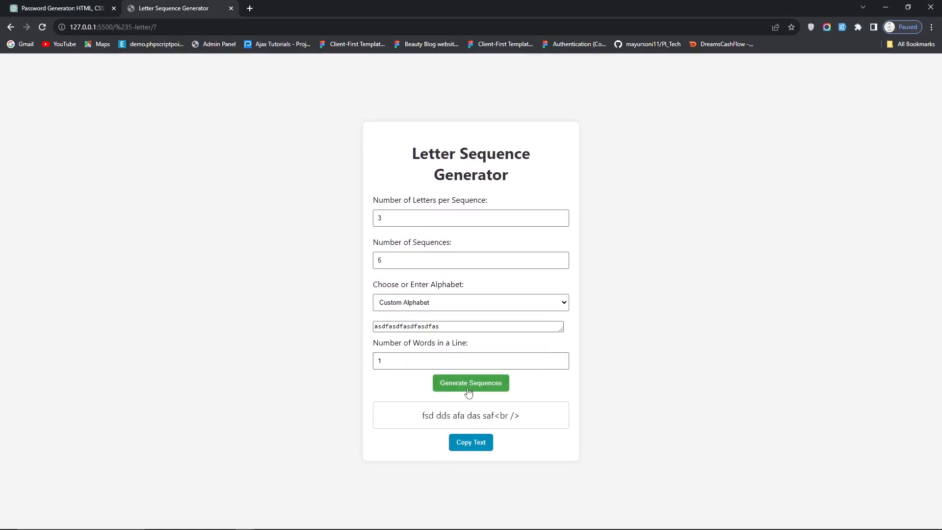
left_click(470, 382)
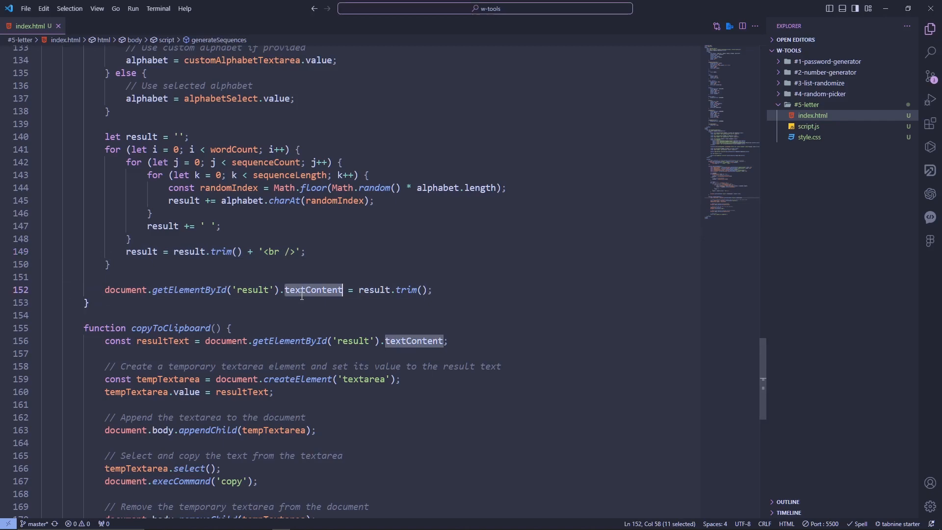
type("innerHTML")
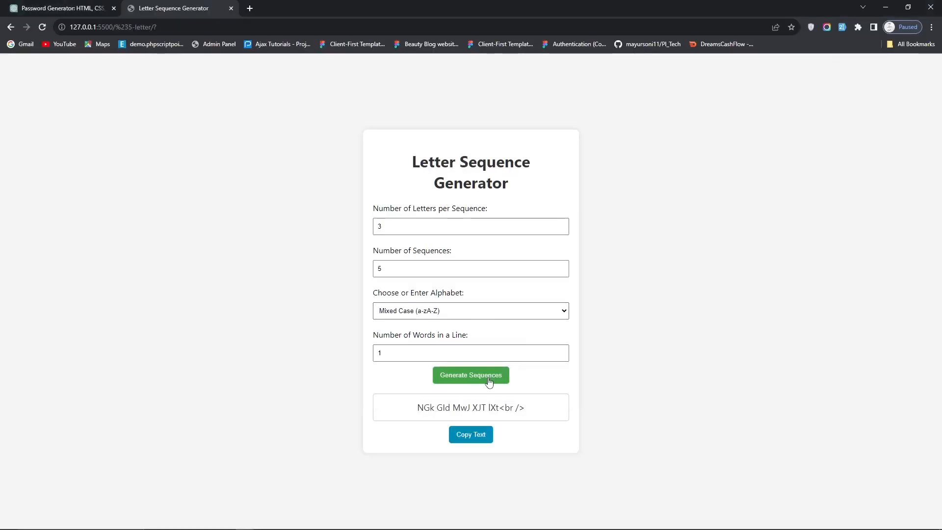
Step: Generate ten-letter lowercase sequences, copy them, and verify by pasting into the address bar
left_click(470, 311)
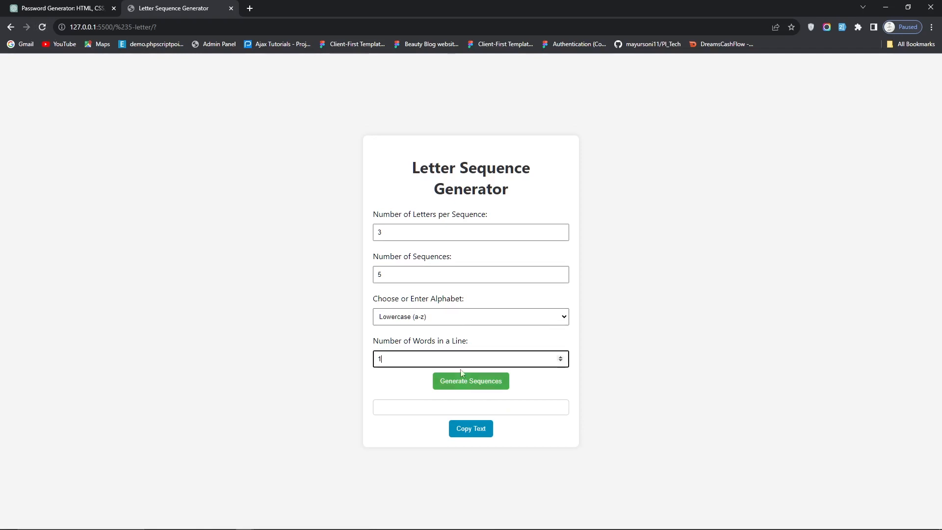
left_click(471, 380)
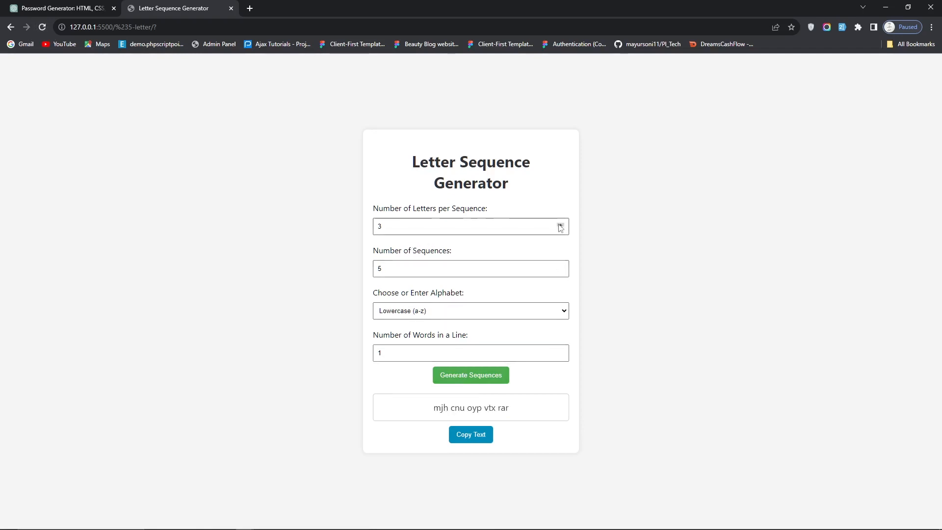
left_click(559, 224)
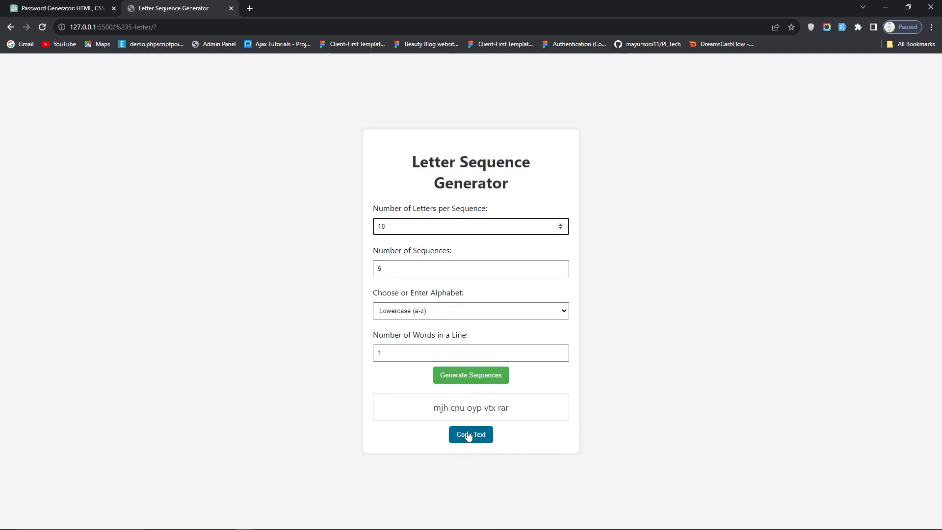
left_click(470, 374)
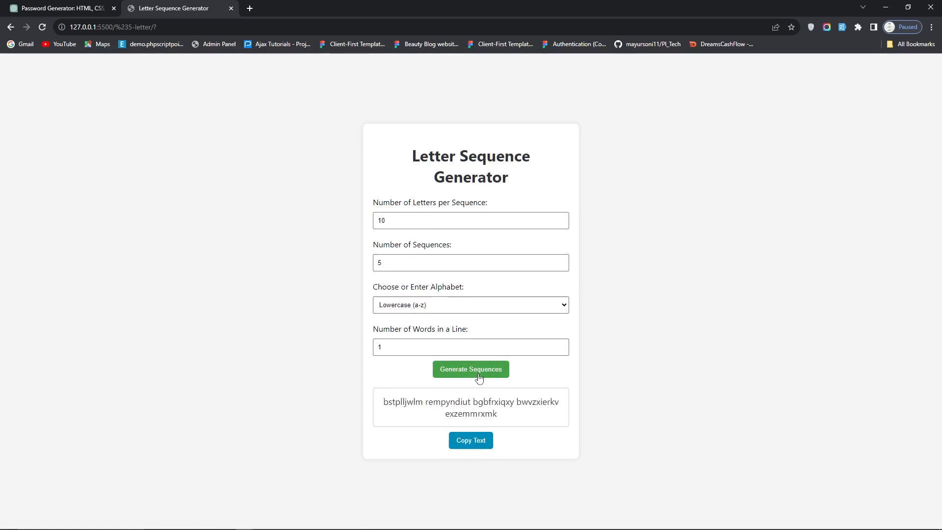
left_click(470, 440)
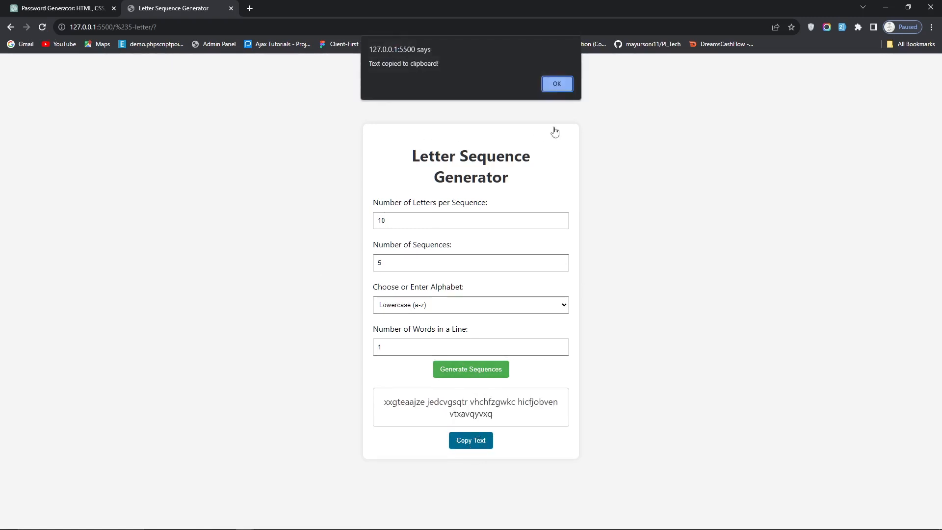
left_click(556, 83)
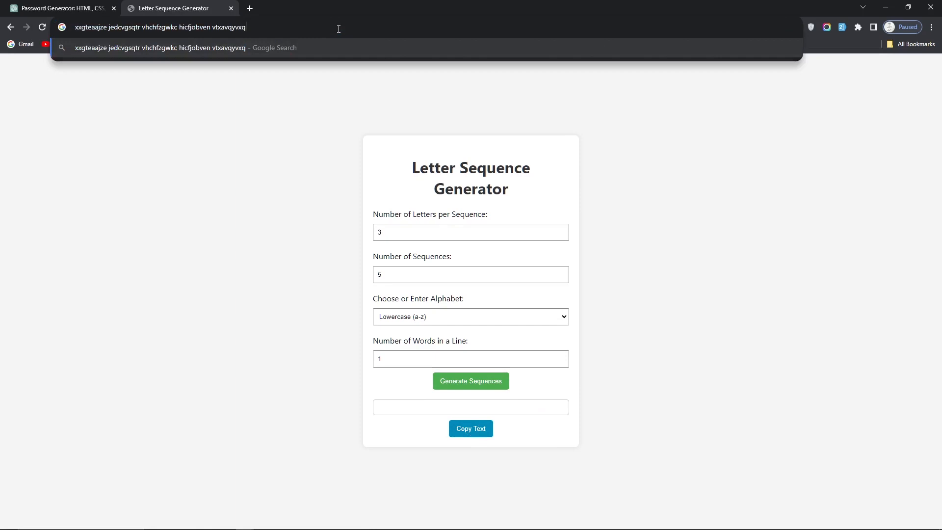
key("Escape")
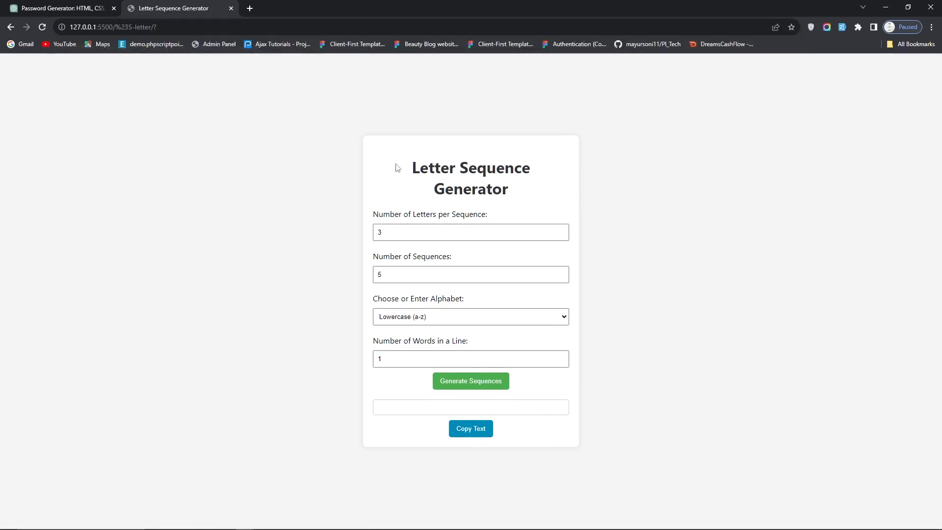
mouse_move(533, 200)
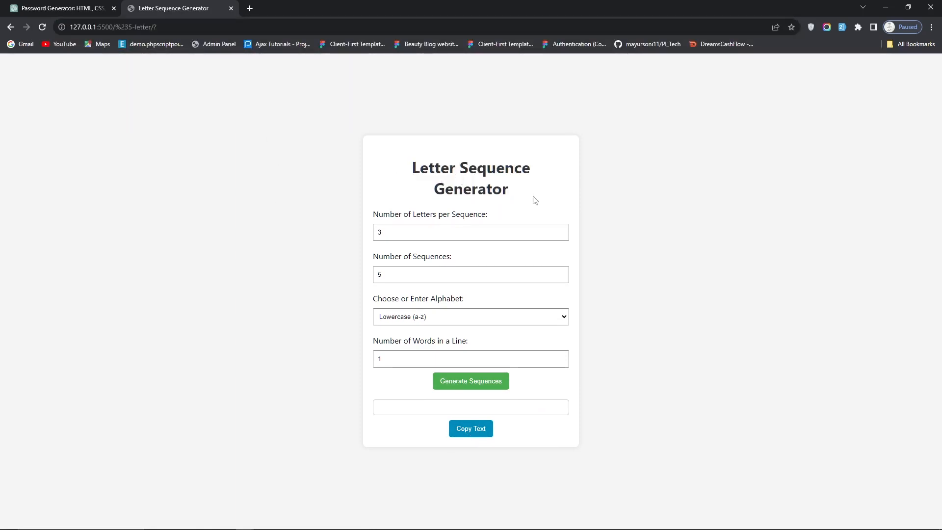